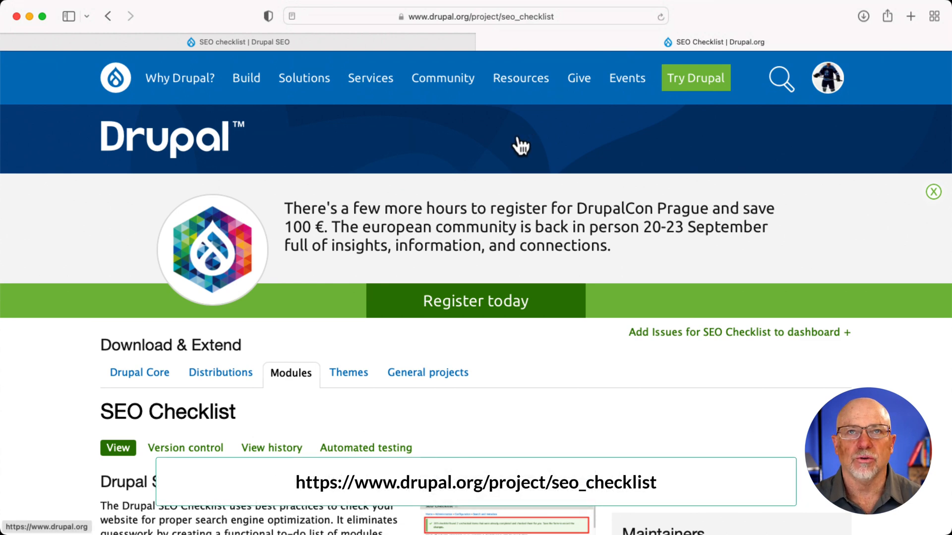
# Step: Scroll down through the SEO Checklist page to reach the vertical tabs
pyautogui.scroll(-3)
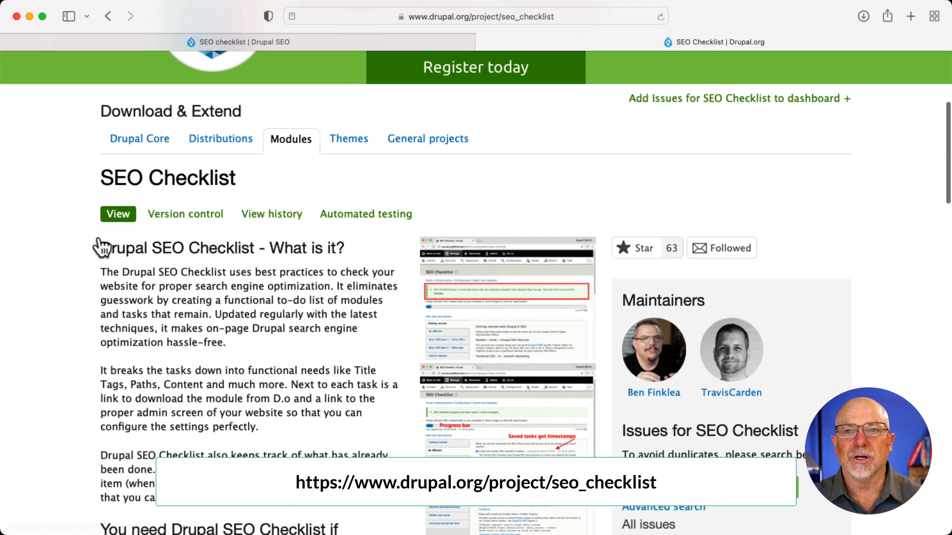
pyautogui.scroll(-3)
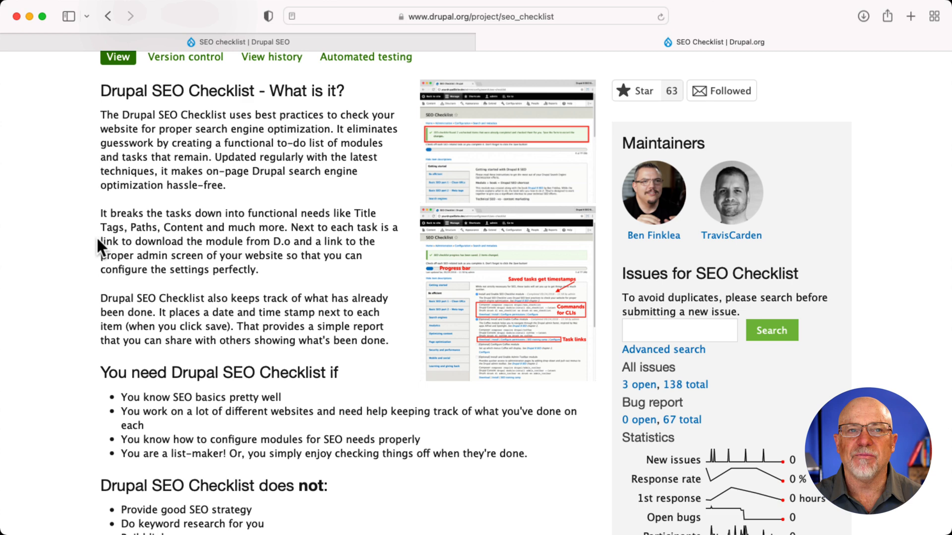
pyautogui.scroll(-3)
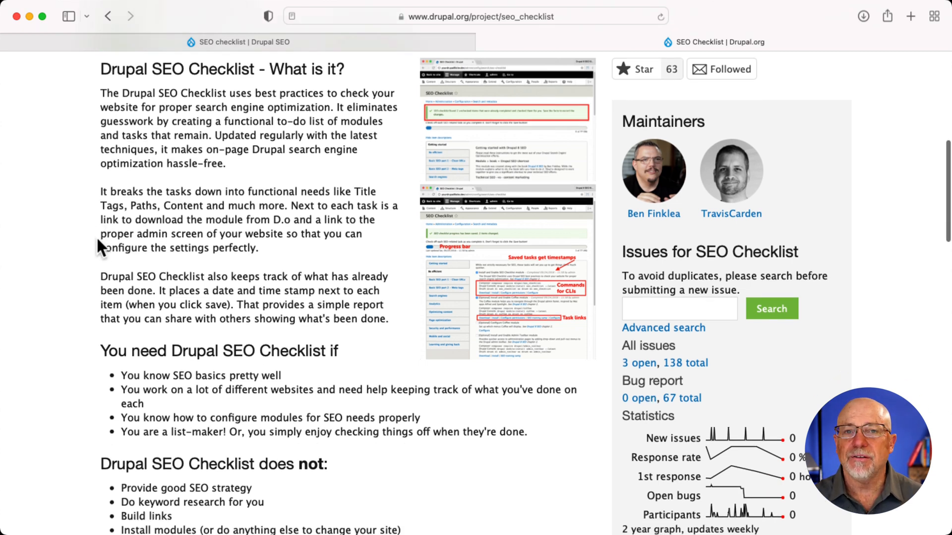
pyautogui.scroll(-3)
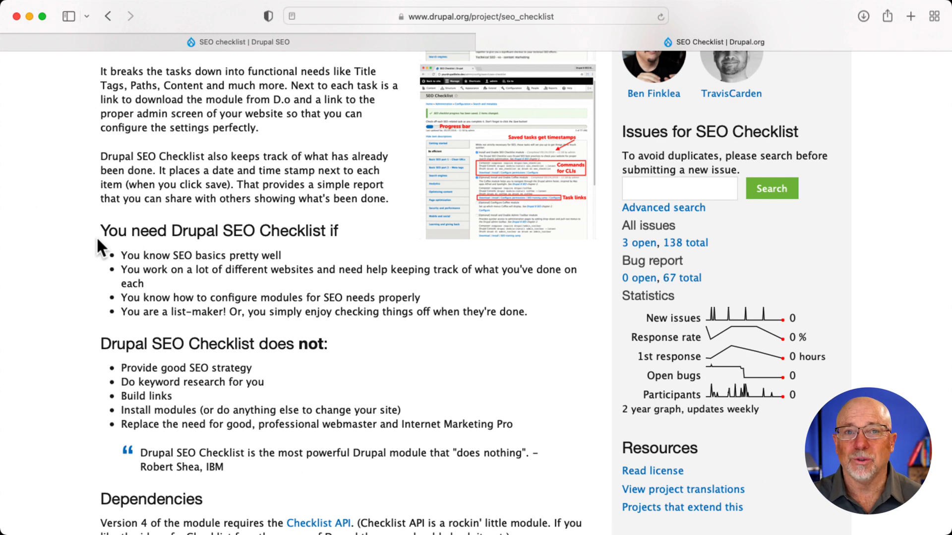
pyautogui.scroll(-3)
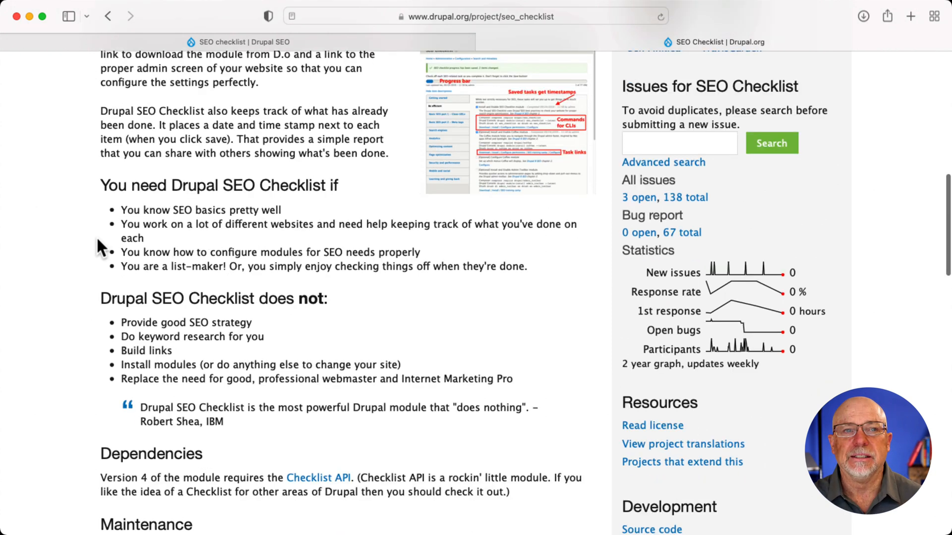
pyautogui.scroll(-3)
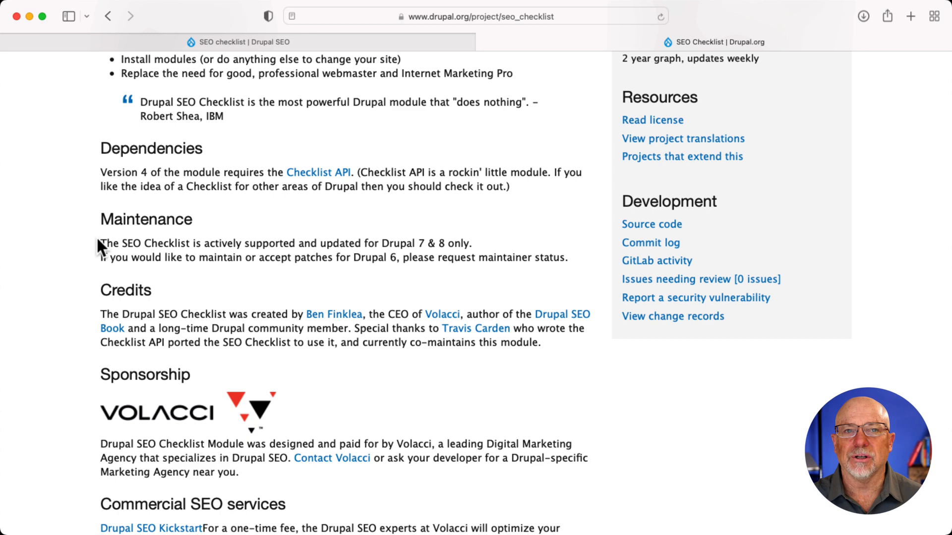
pyautogui.scroll(-3)
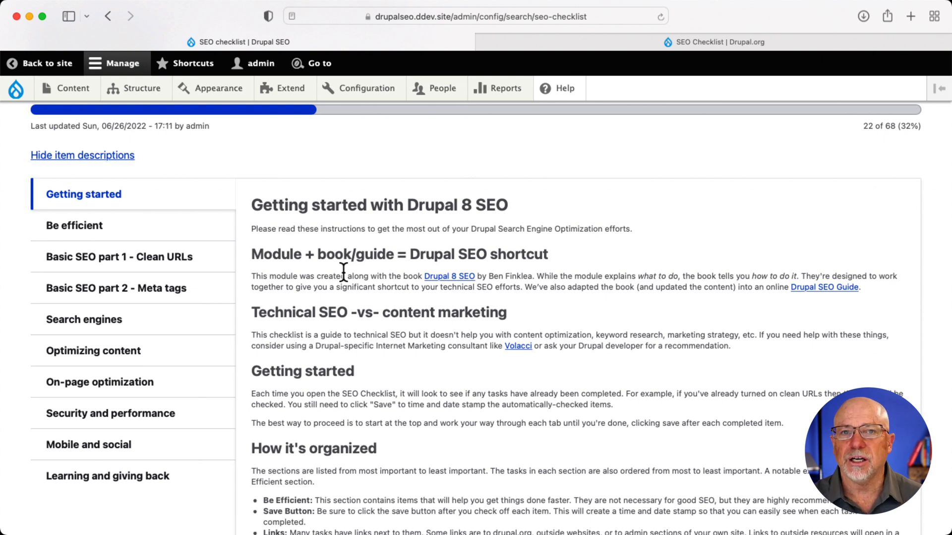
pyautogui.scroll(-3)
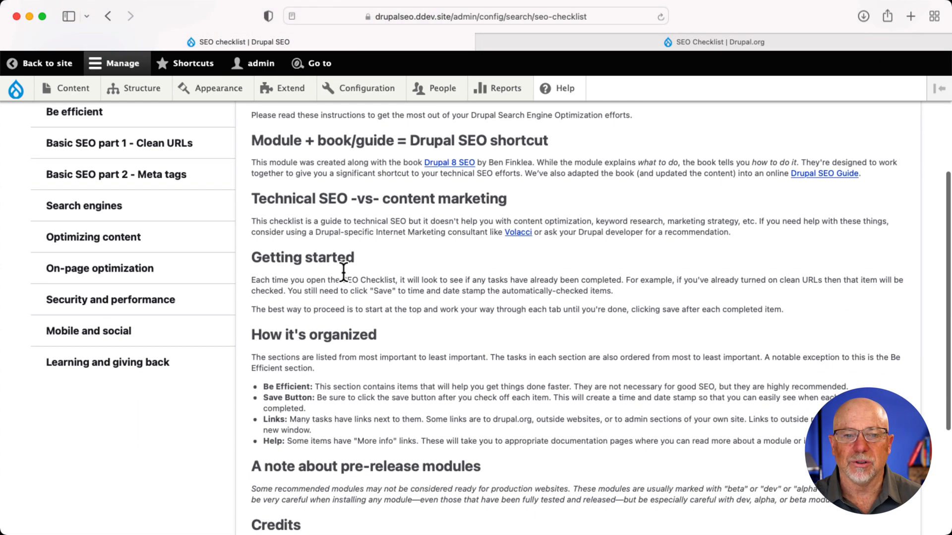
pyautogui.scroll(-3)
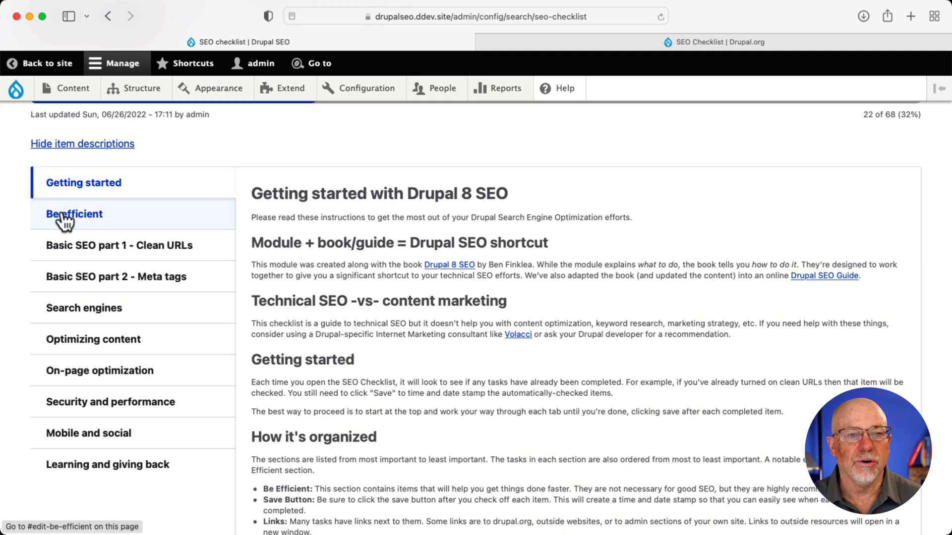
# Step: Review the Be efficient tasks, then show the Basic SEO part 1 - Clean URLs checklist
pyautogui.click(73, 214)
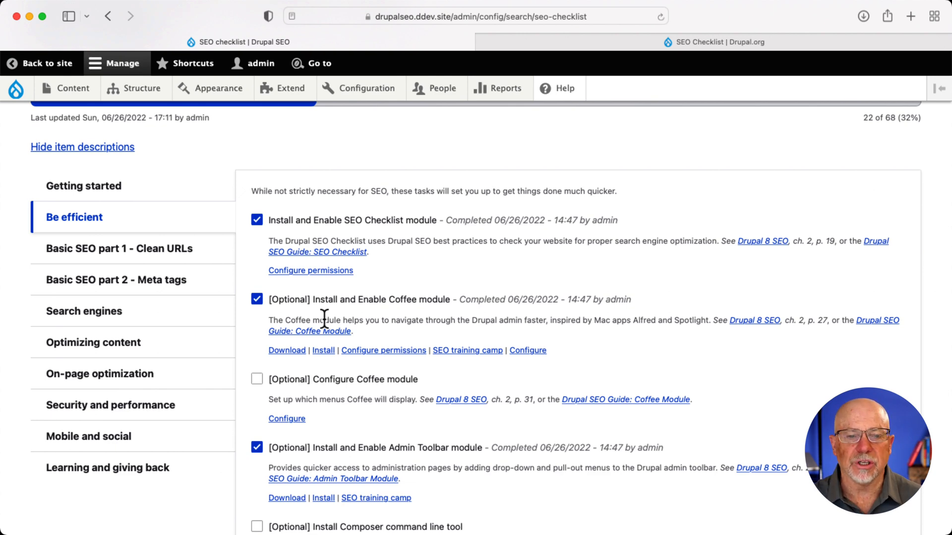
pyautogui.scroll(-3)
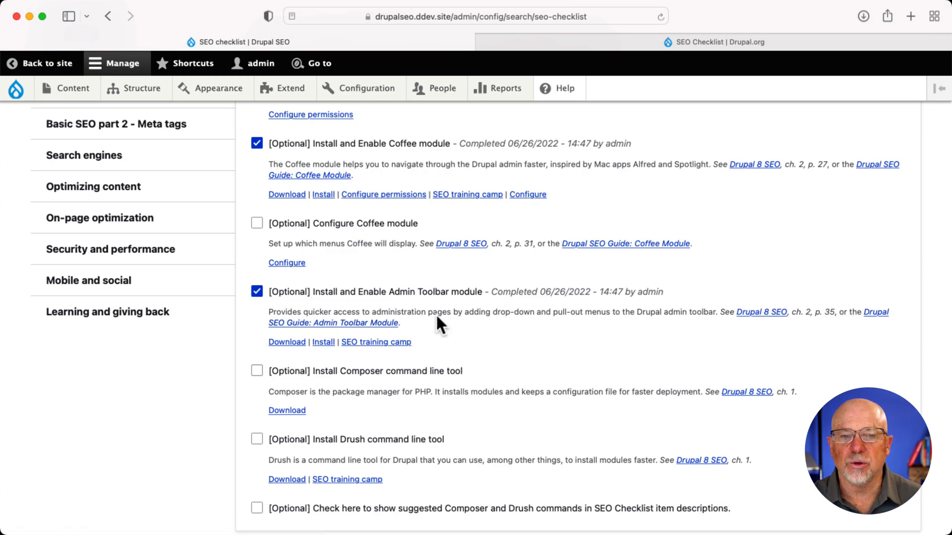
pyautogui.scroll(-3)
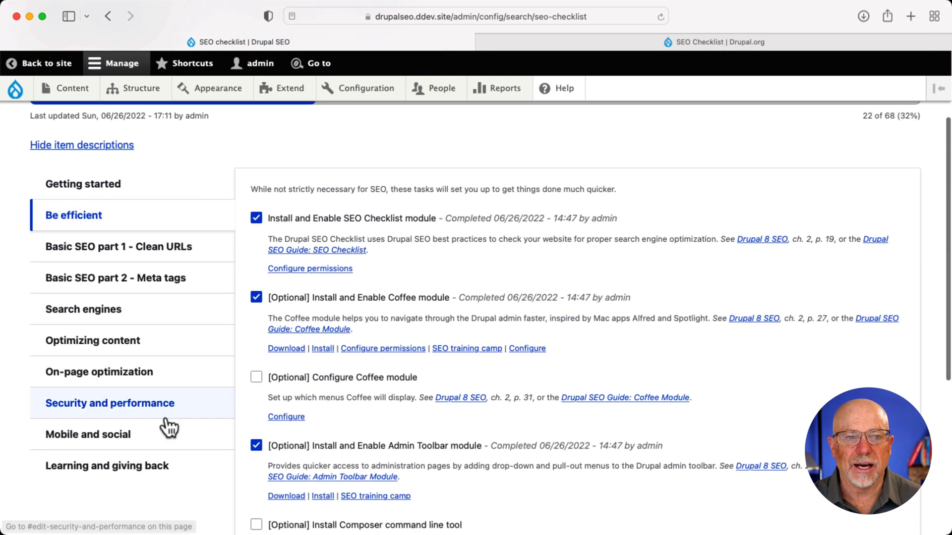
pyautogui.click(120, 246)
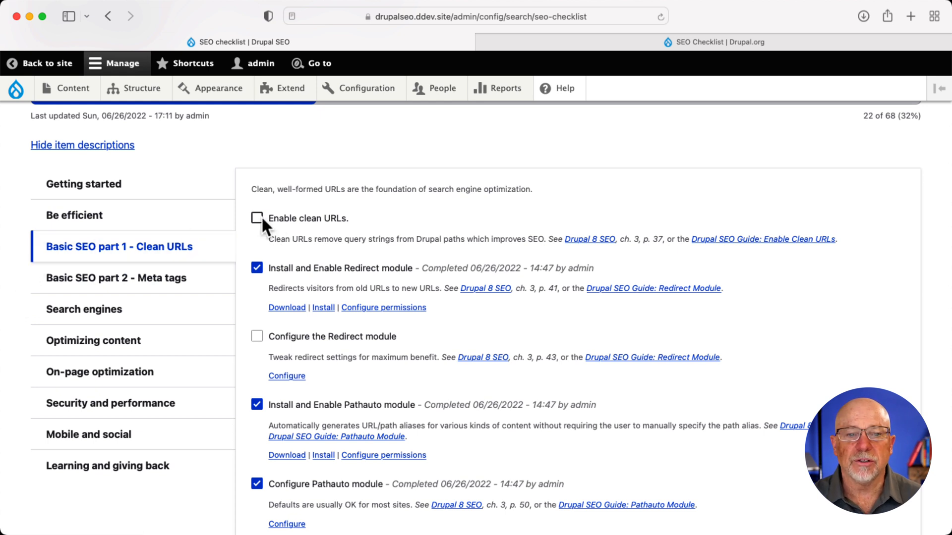
# Step: Tick Enable clean URLs as done and scroll down toward the Save button
pyautogui.click(257, 218)
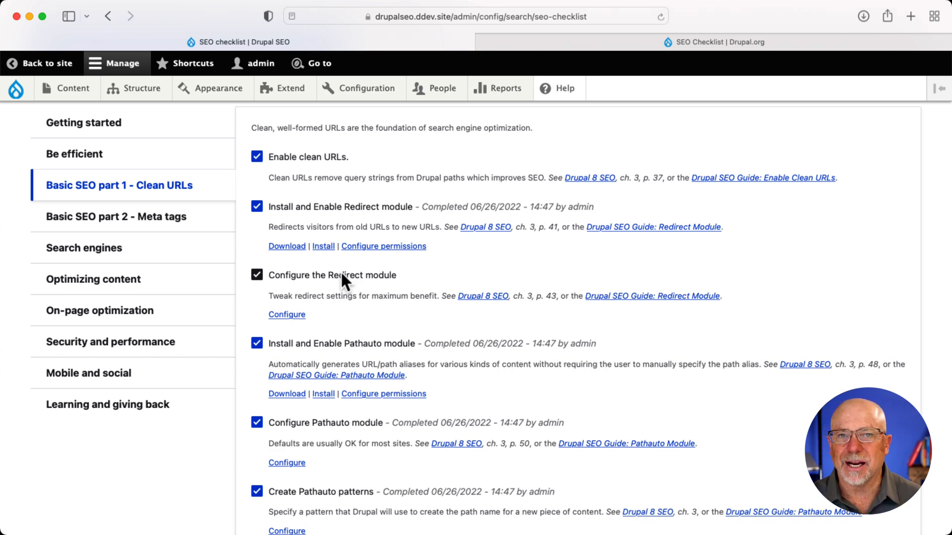
pyautogui.scroll(-3)
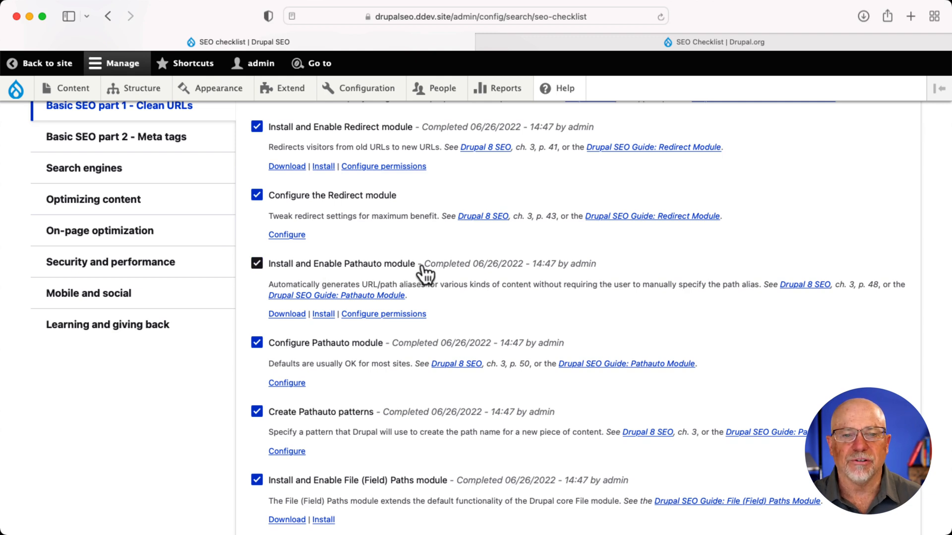
pyautogui.scroll(-3)
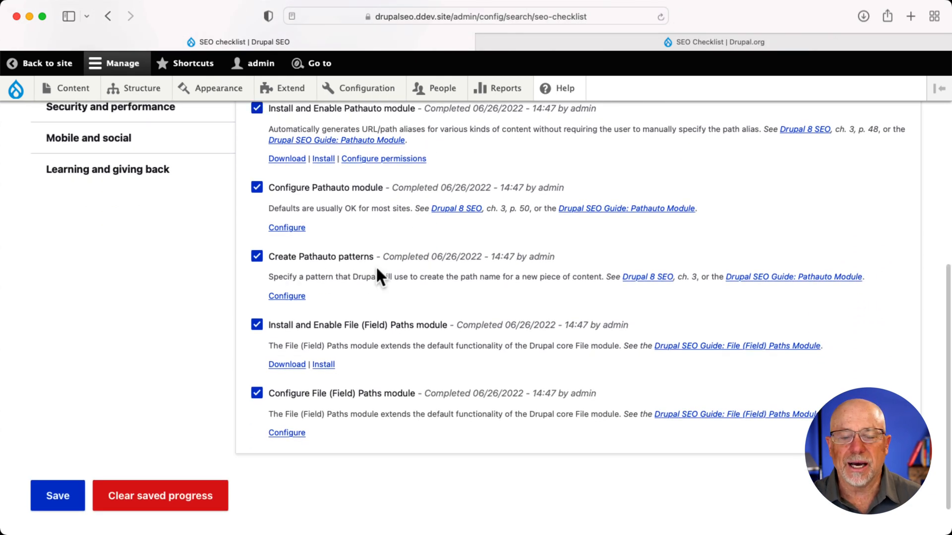
pyautogui.scroll(-3)
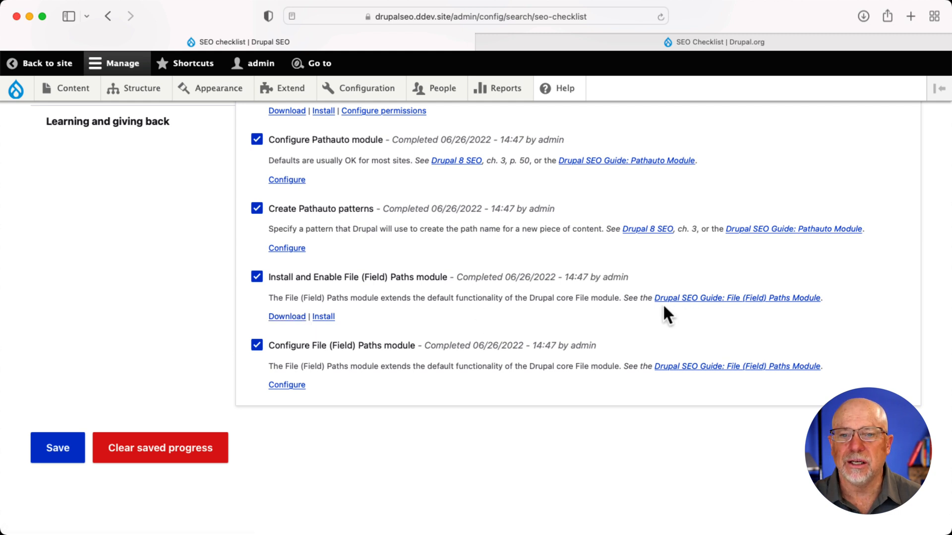
pyautogui.moveTo(737, 330)
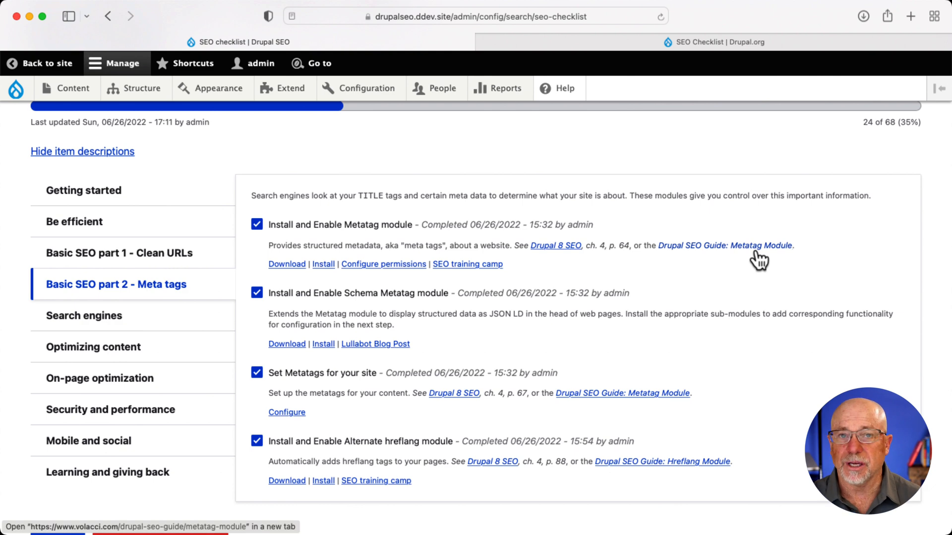
# Step: Show the Search engines checklist after progress is saved at 24 of 68
pyautogui.click(83, 316)
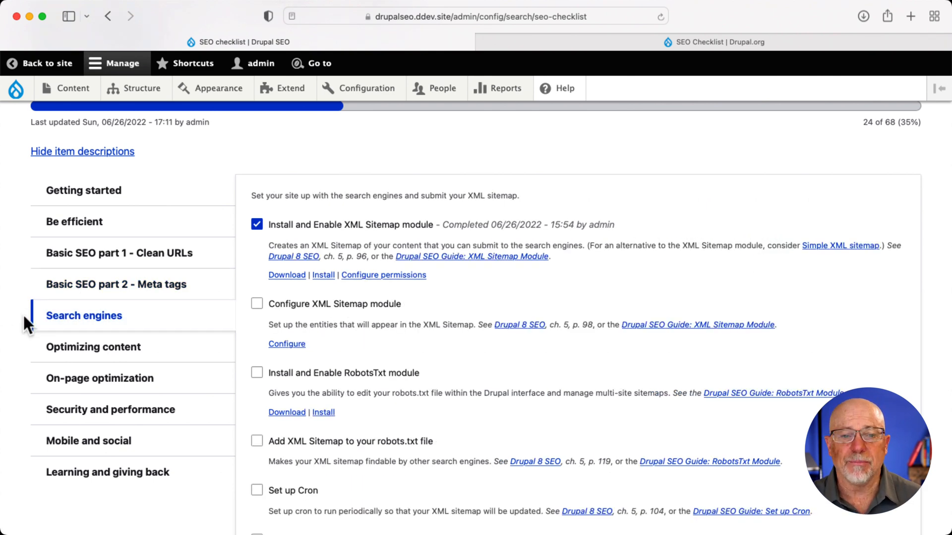
pyautogui.scroll(-3)
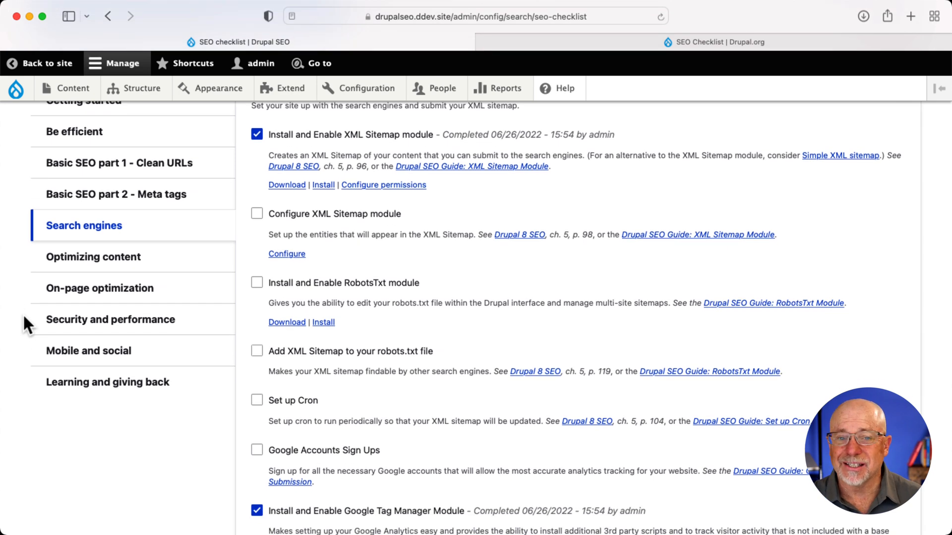
pyautogui.scroll(-3)
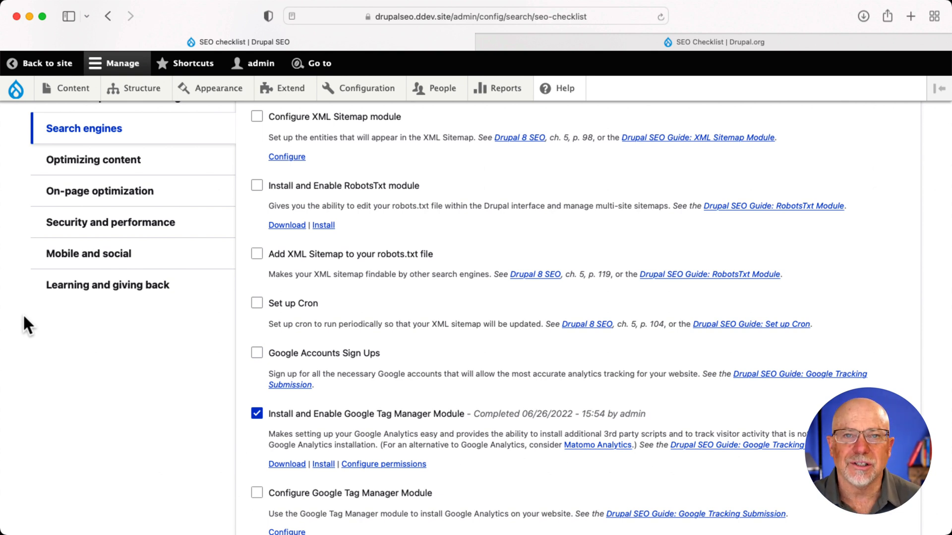
pyautogui.moveTo(76, 163)
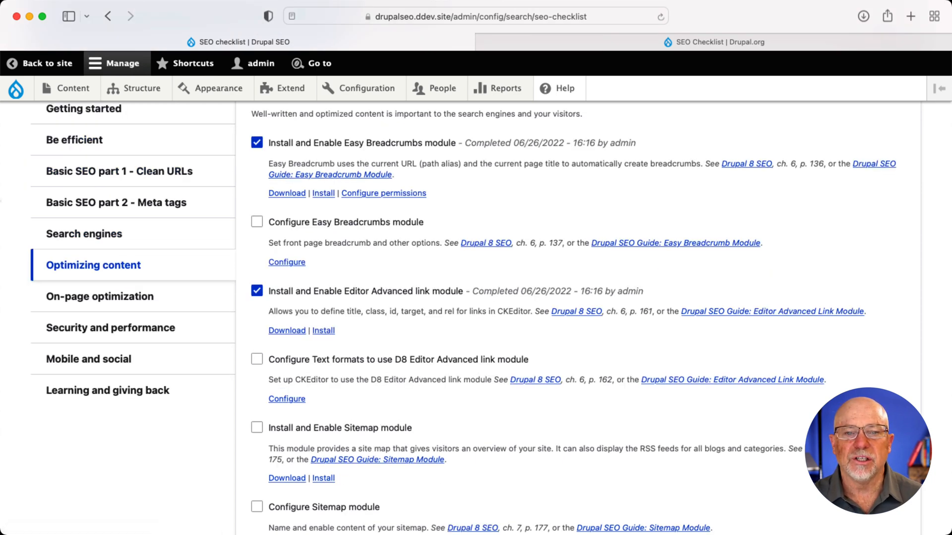
pyautogui.moveTo(369, 304)
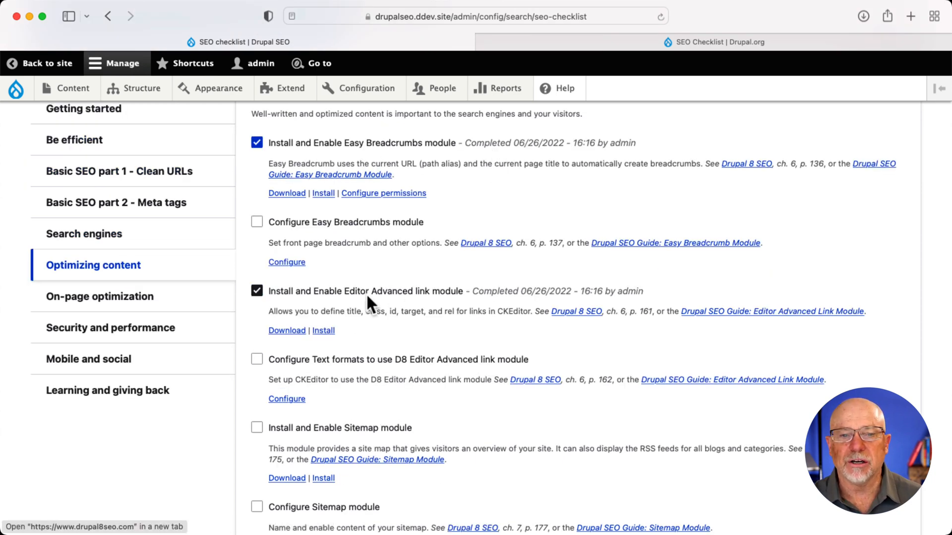
# Step: Scroll through the Optimizing content checklist items
pyautogui.scroll(-3)
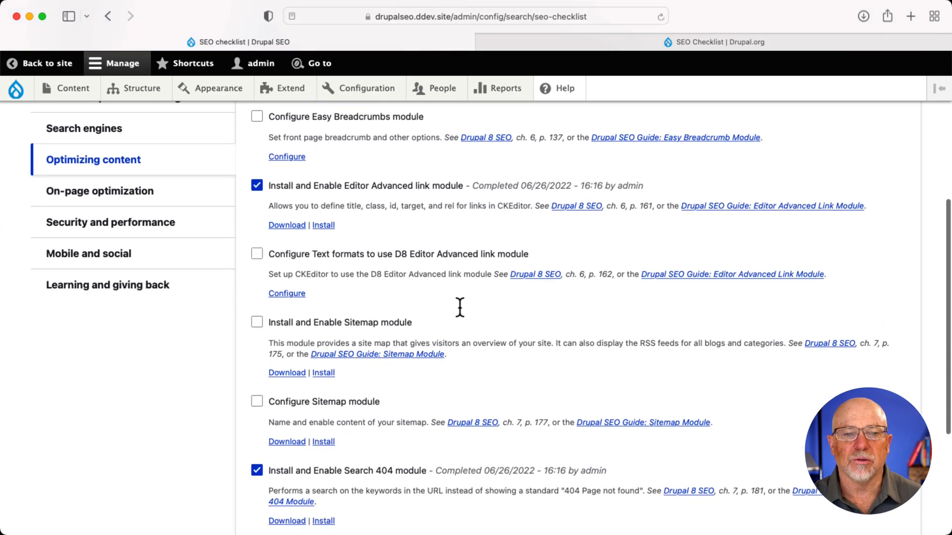
pyautogui.scroll(-3)
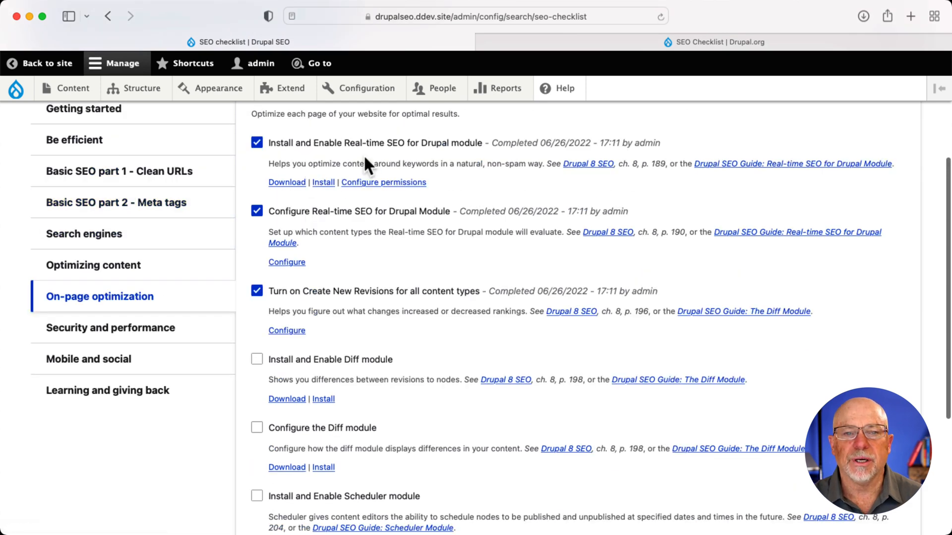
pyautogui.moveTo(428, 163)
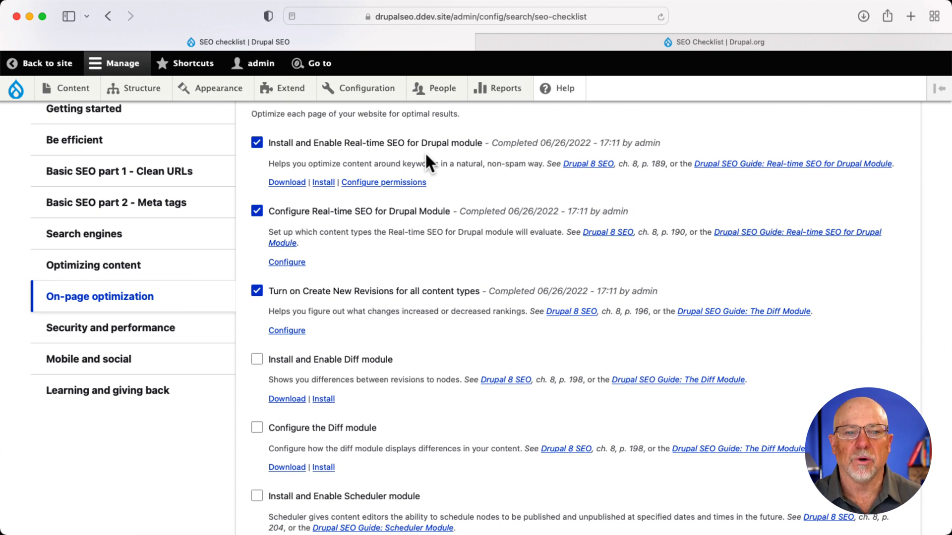
# Step: Scroll the On-page optimization list down to the unticked Diff and Scheduler tasks
pyautogui.scroll(-3)
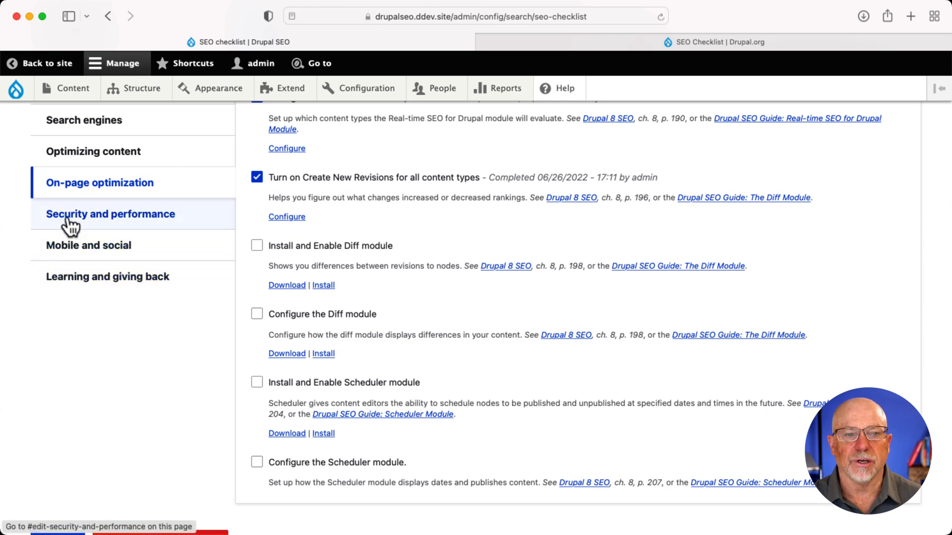
# Step: Show the Security and performance, Mobile and social, then Learning and giving back checklists
pyautogui.click(111, 214)
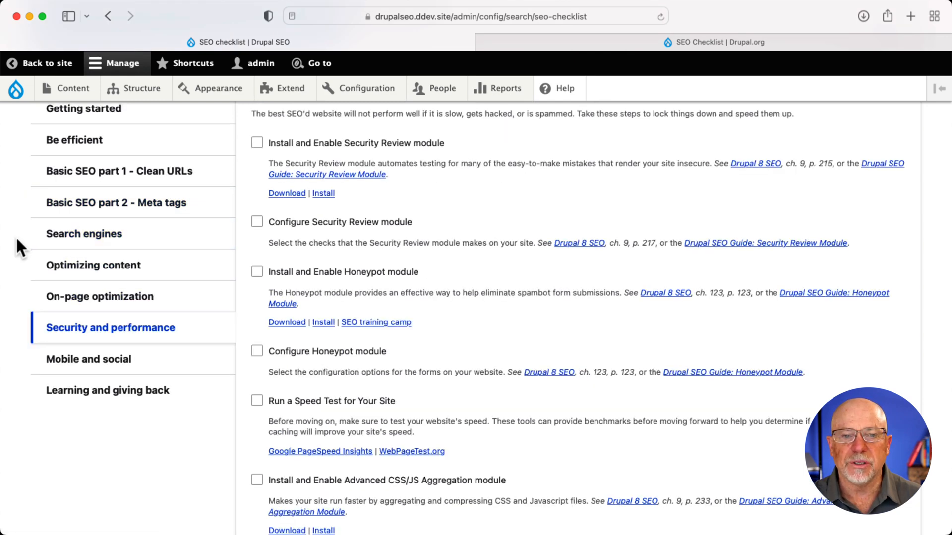
pyautogui.click(88, 359)
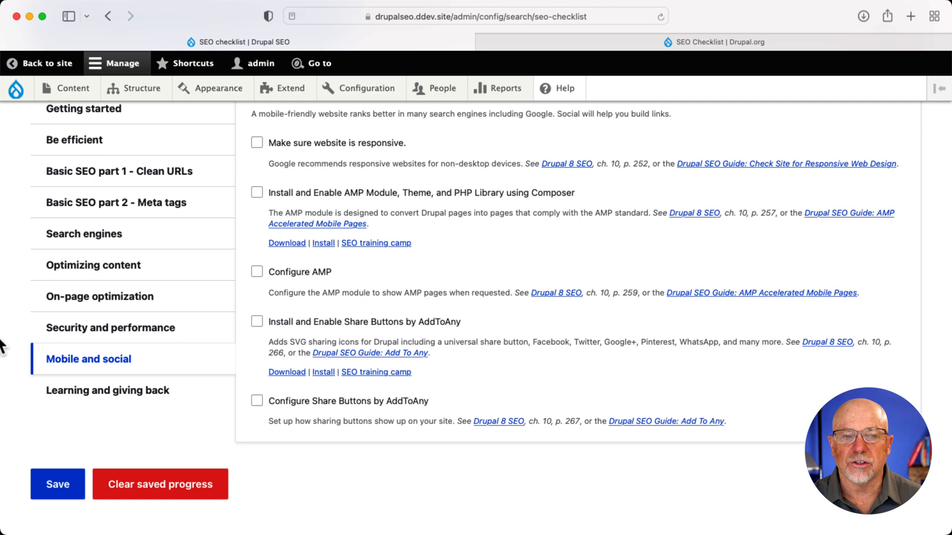
pyautogui.click(107, 391)
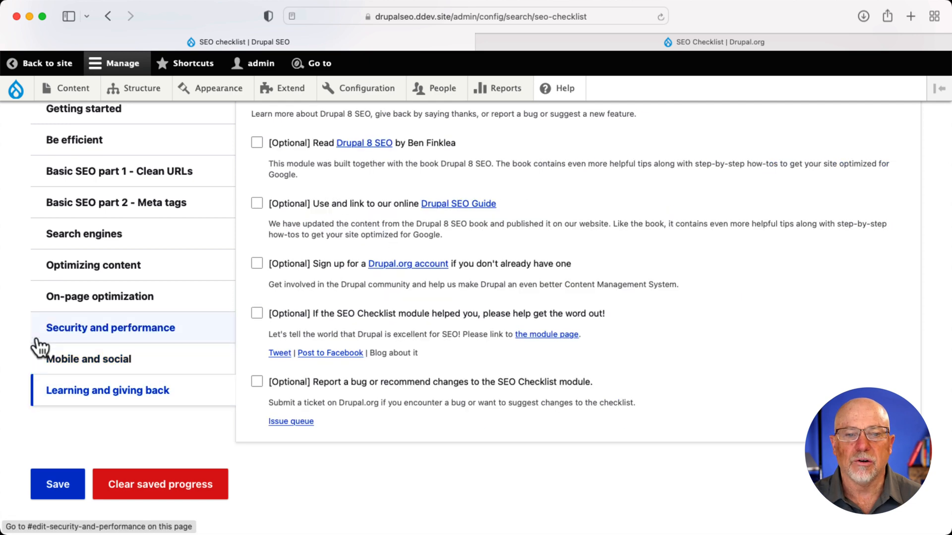